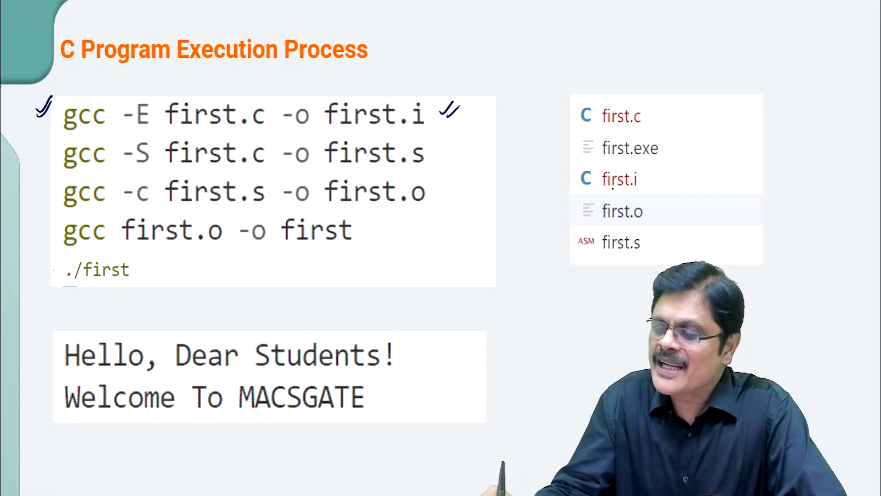
- Circle the generated file first.i in the slide's file list with the pen
{"action": "left_click", "coordinate": [621, 179]}
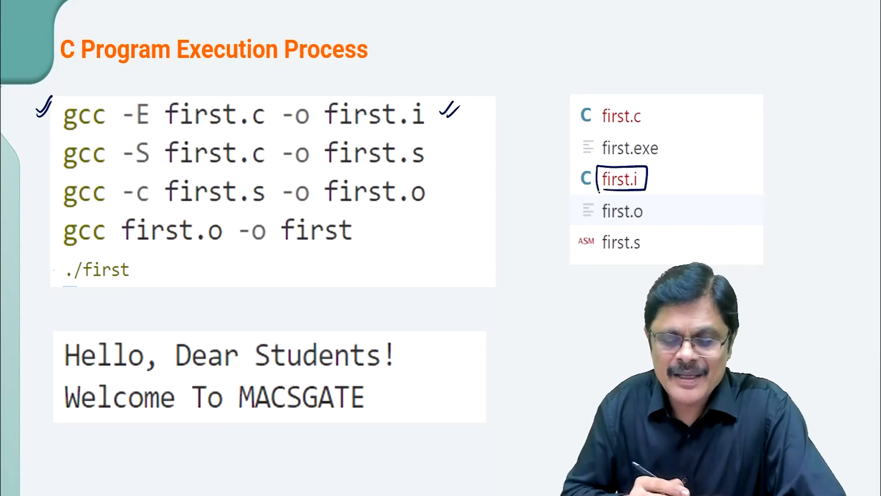